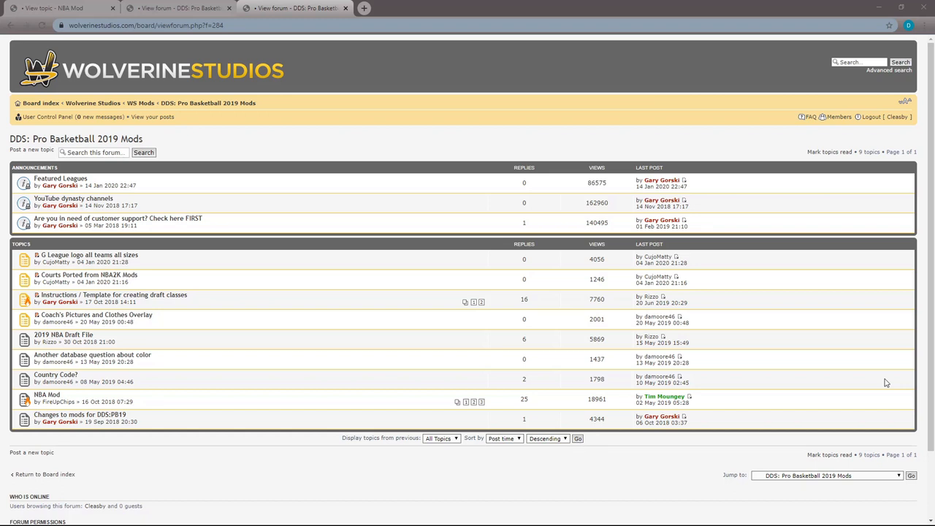
{"action": "mouse_move", "coordinate": [823, 318]}
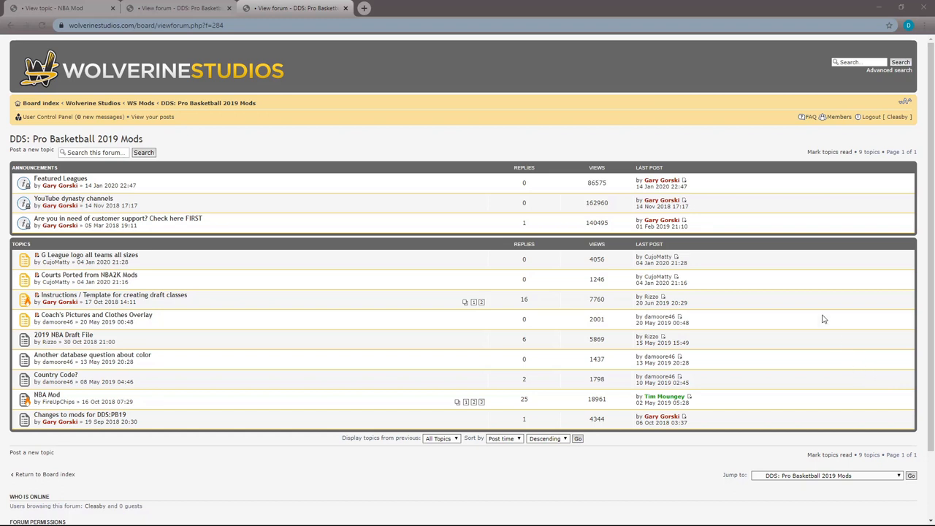
{"action": "mouse_move", "coordinate": [496, 392]}
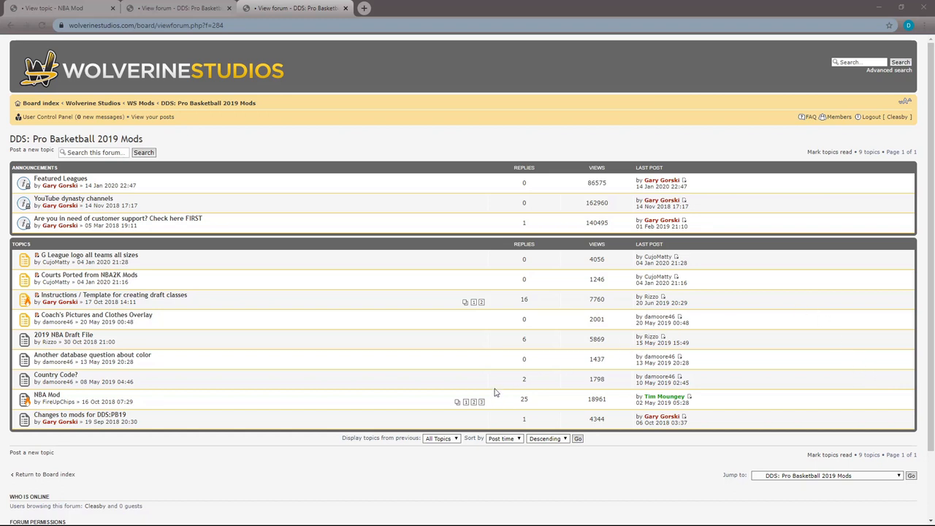
{"action": "mouse_move", "coordinate": [472, 352]}
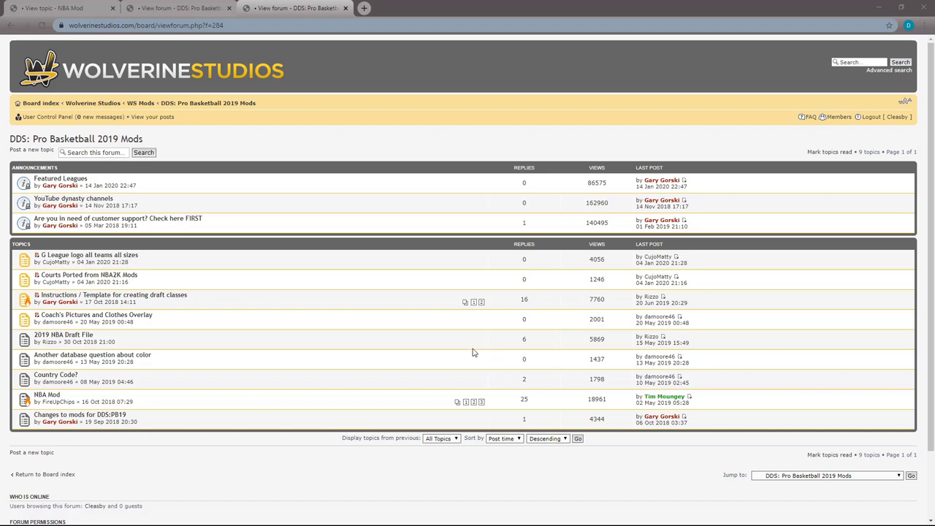
{"action": "mouse_move", "coordinate": [239, 520]}
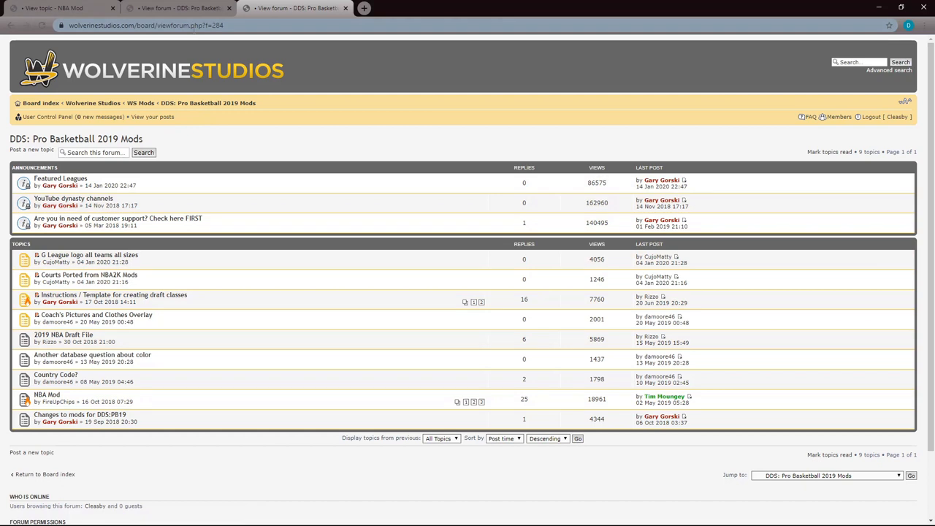
{"action": "mouse_move", "coordinate": [210, 62]}
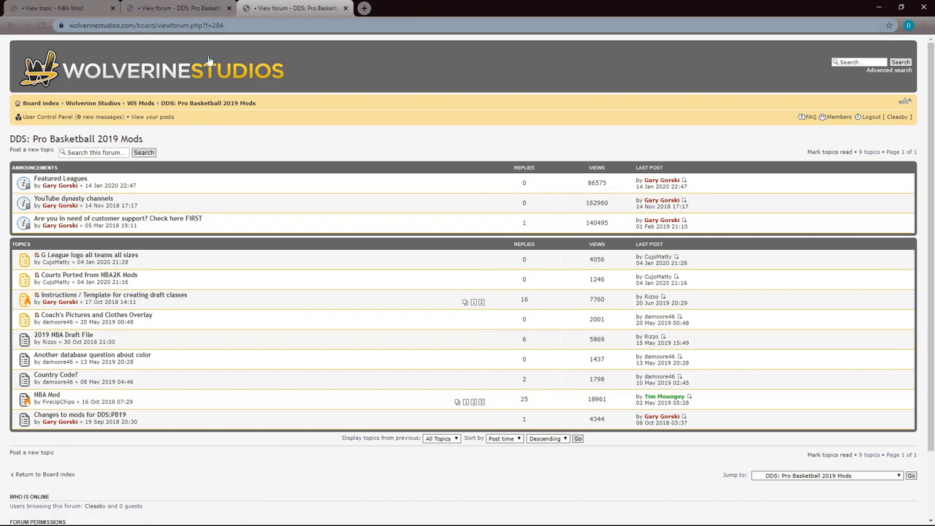
{"action": "mouse_move", "coordinate": [285, 211]}
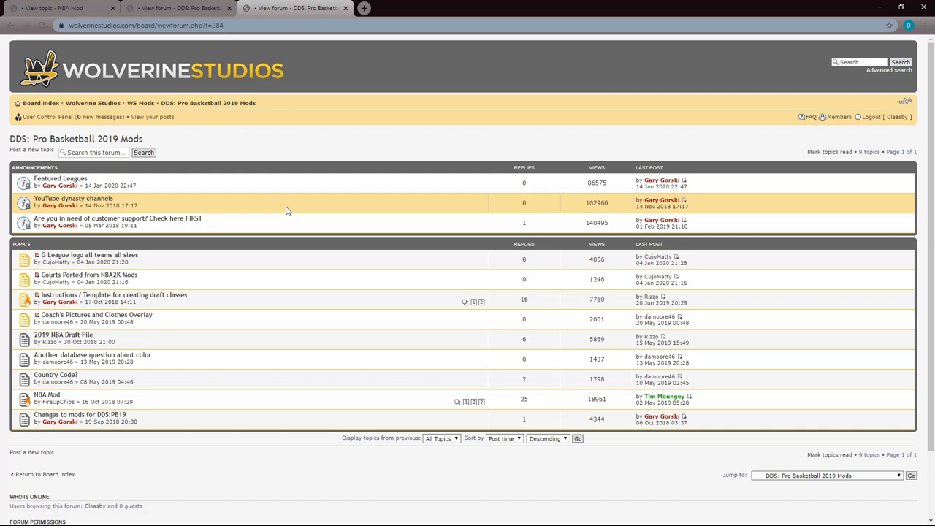
{"action": "mouse_move", "coordinate": [263, 234]}
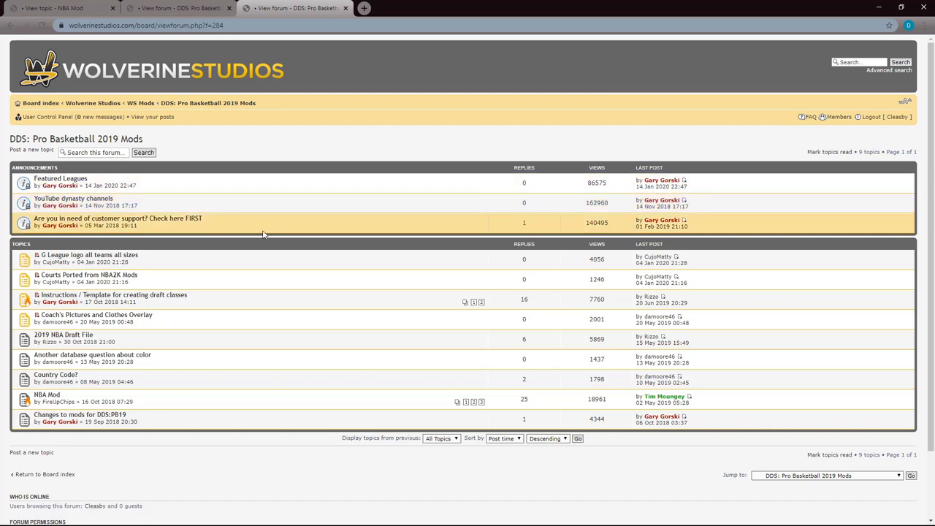
{"action": "mouse_move", "coordinate": [175, 178]}
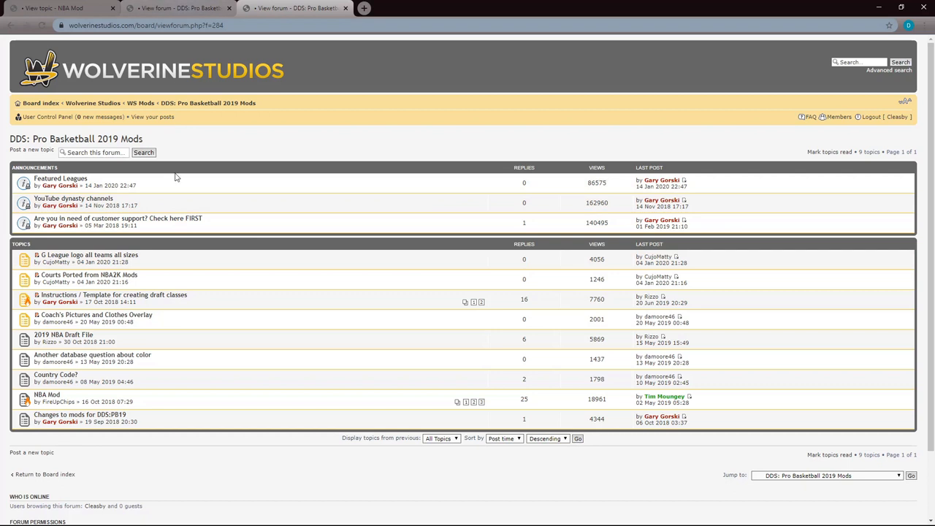
{"action": "mouse_move", "coordinate": [40, 103]}
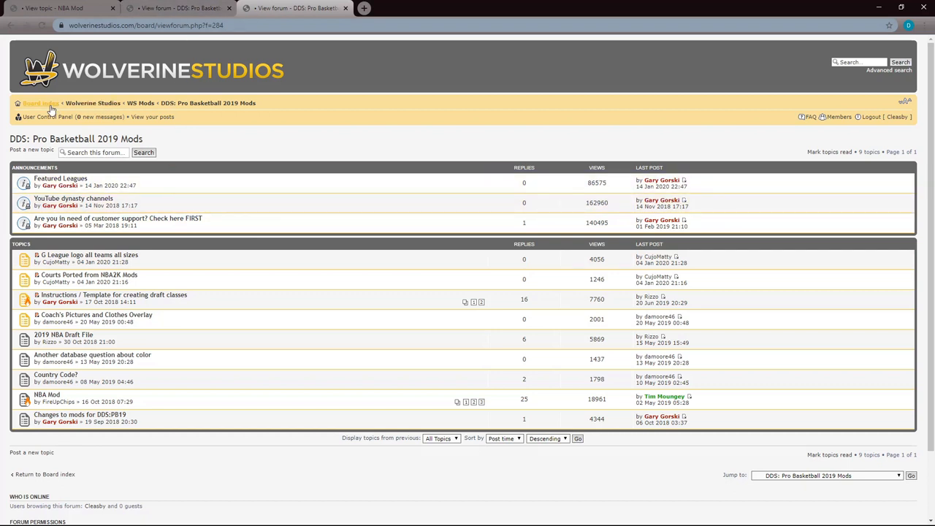
Step: From the board index, enter the Pro Basketball 2019 Mods subforum and open the NBA Mod topic
{"action": "left_click", "coordinate": [41, 102]}
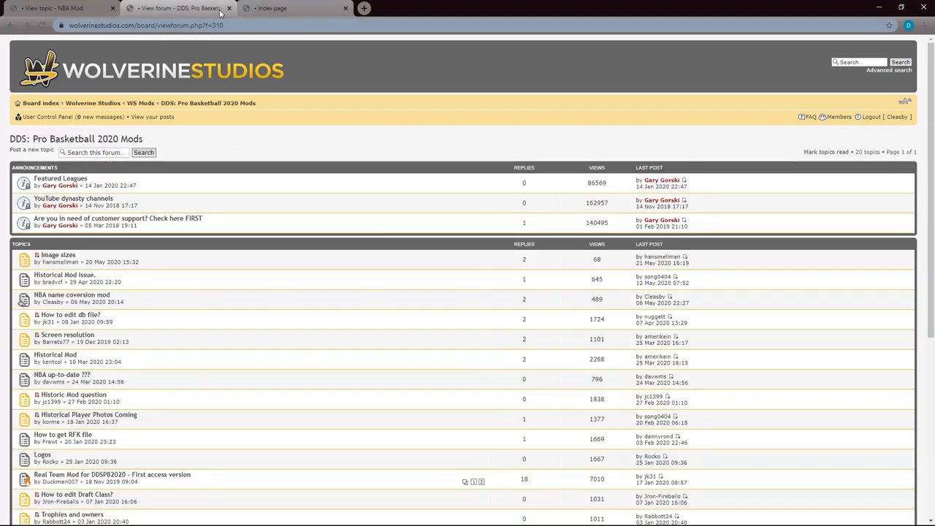
{"action": "left_click", "coordinate": [41, 102]}
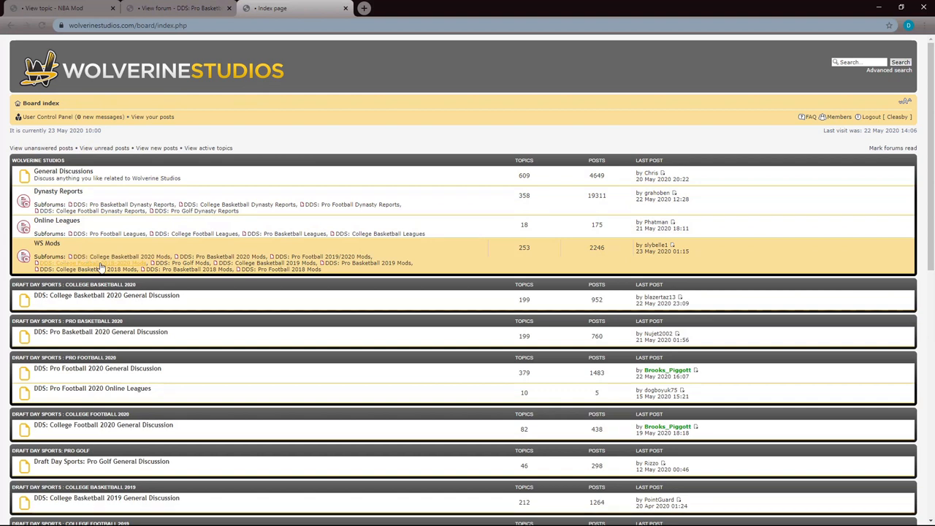
{"action": "mouse_move", "coordinate": [189, 269]}
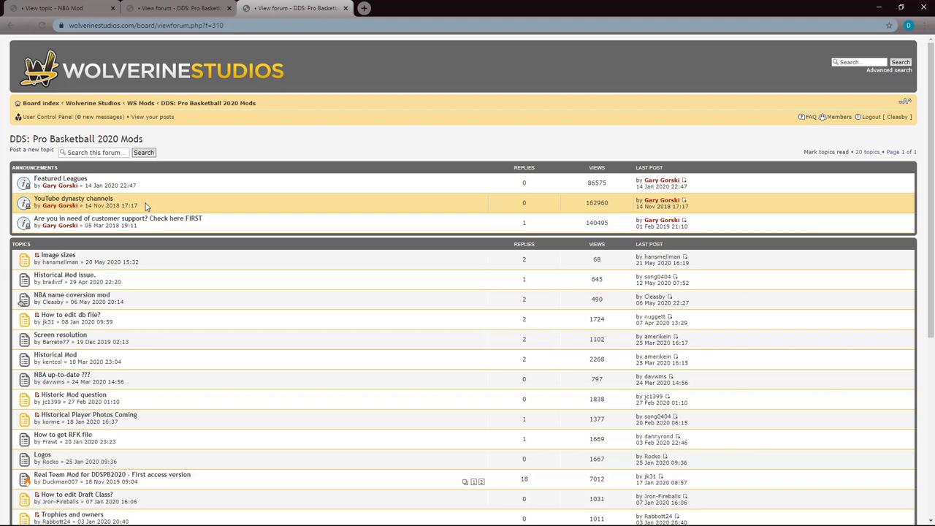
{"action": "left_click", "coordinate": [41, 103]}
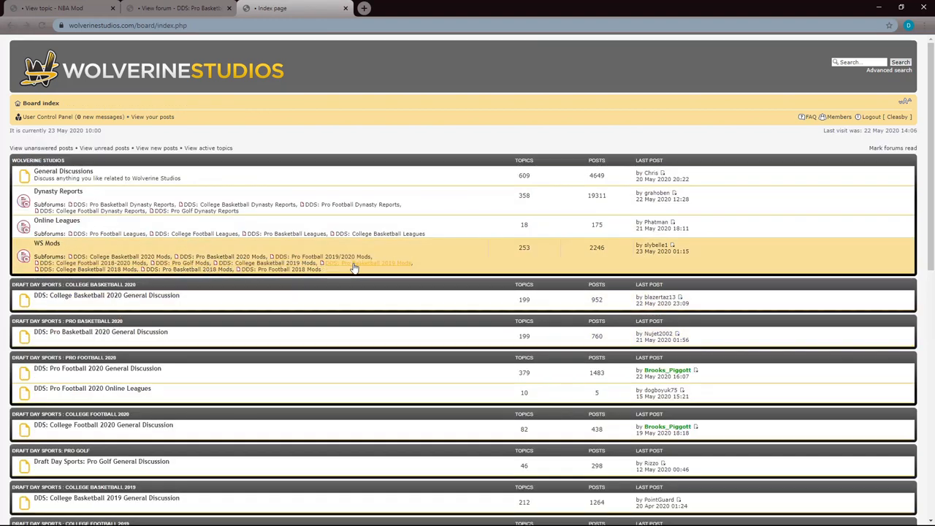
{"action": "left_click", "coordinate": [365, 263]}
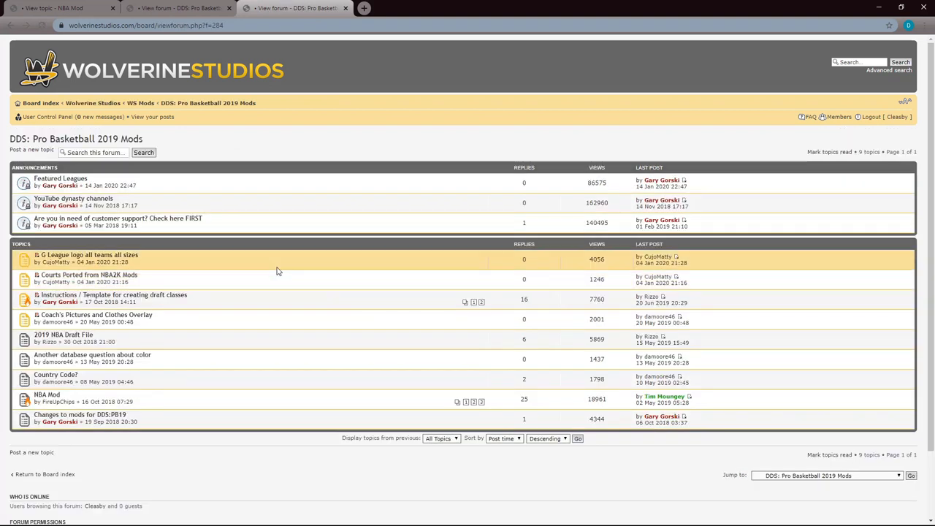
{"action": "mouse_move", "coordinate": [243, 278]}
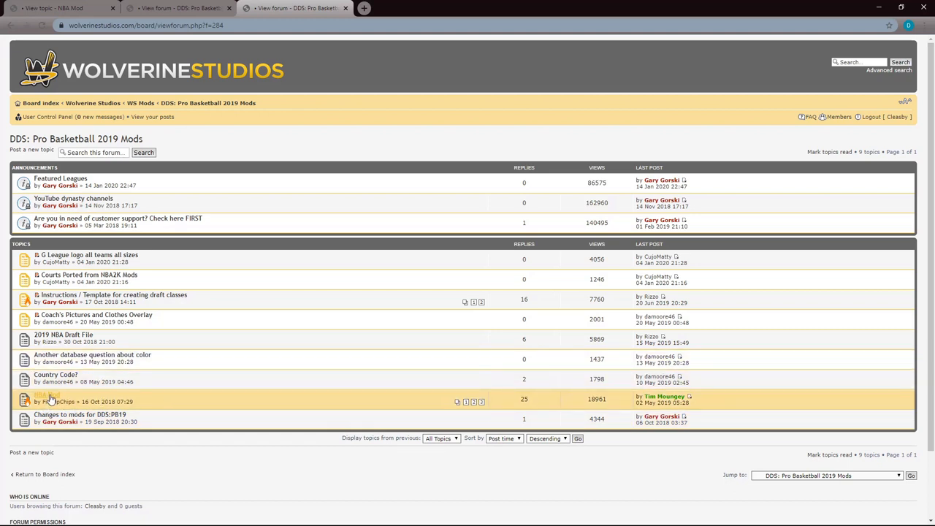
{"action": "left_click", "coordinate": [47, 396]}
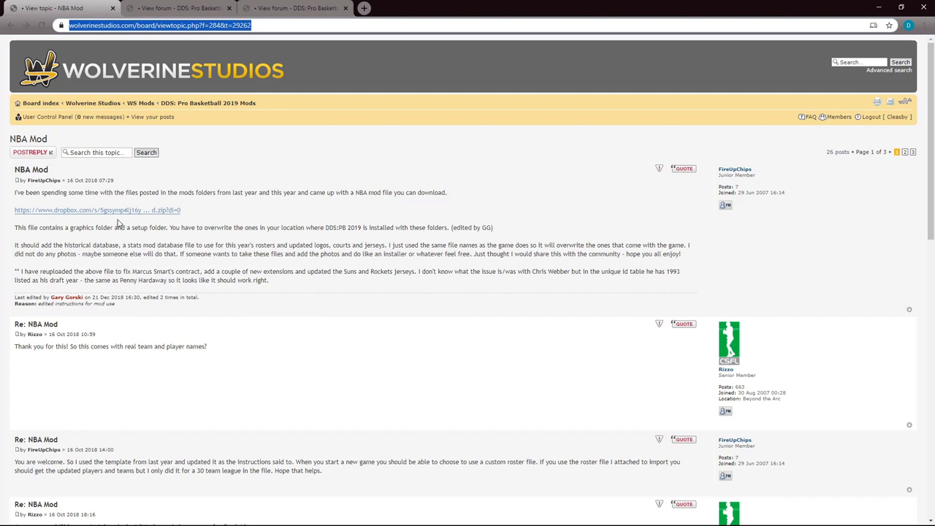
{"action": "mouse_move", "coordinate": [214, 332]}
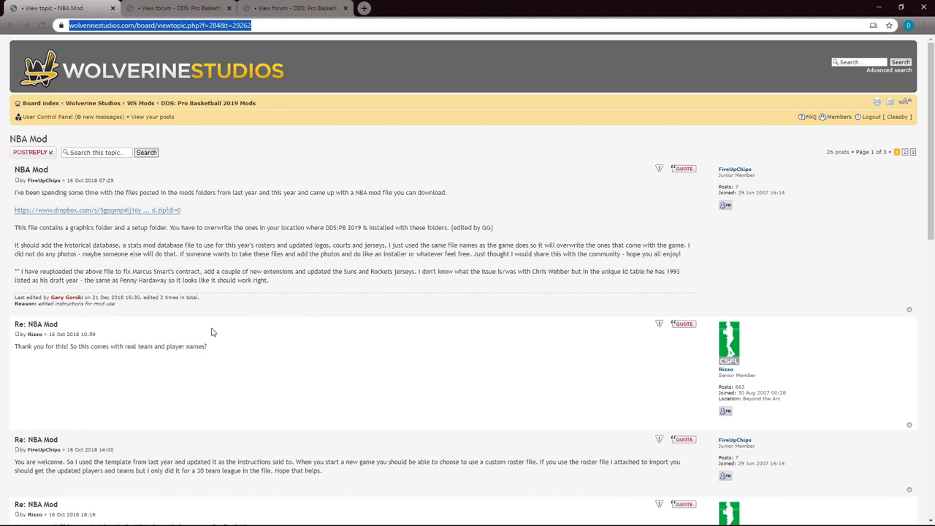
{"action": "mouse_move", "coordinate": [276, 519]}
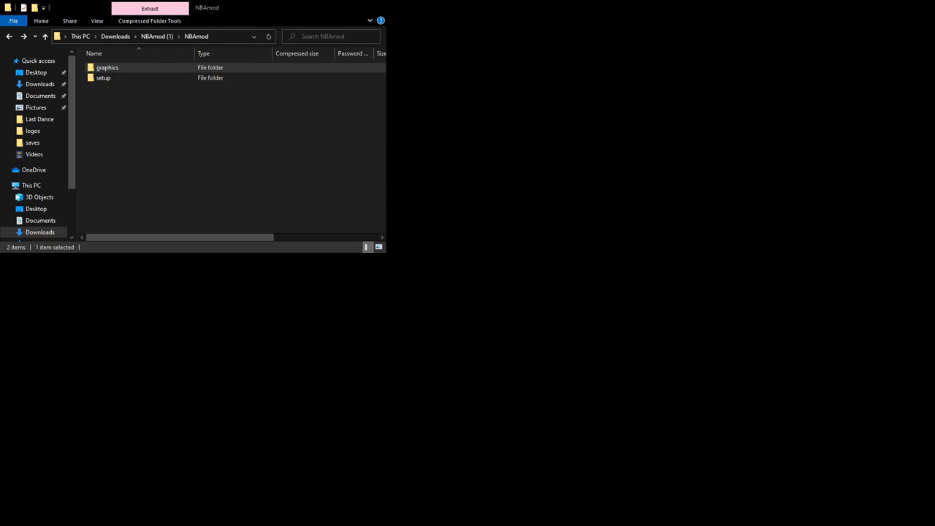
Step: Enter the NBAmod graphics folder listing courts, jerseys, logos, nonplayers, owners and players
{"action": "left_click", "coordinate": [108, 67]}
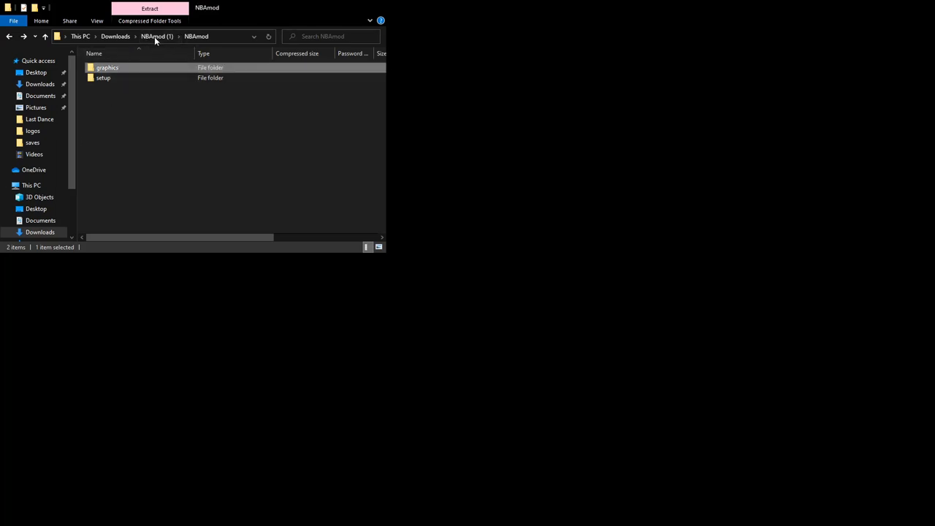
{"action": "left_click", "coordinate": [122, 103]}
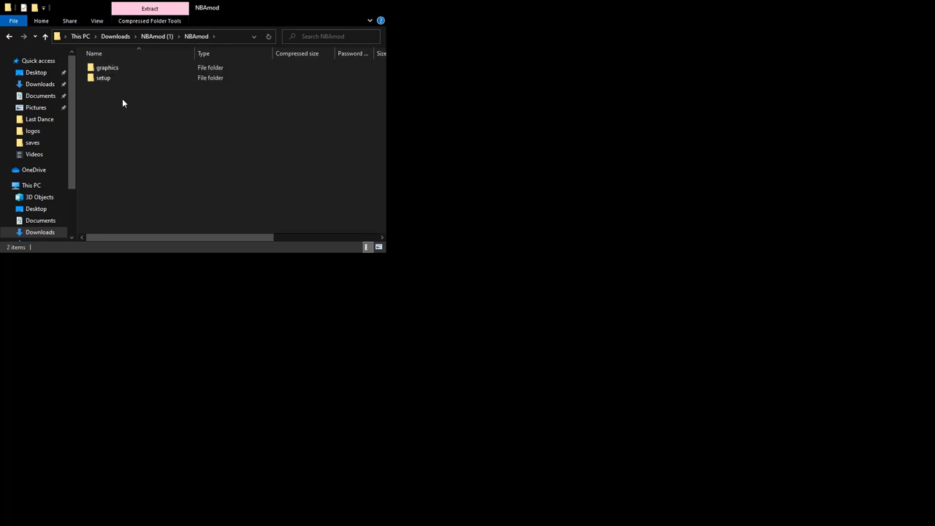
{"action": "mouse_move", "coordinate": [104, 94]}
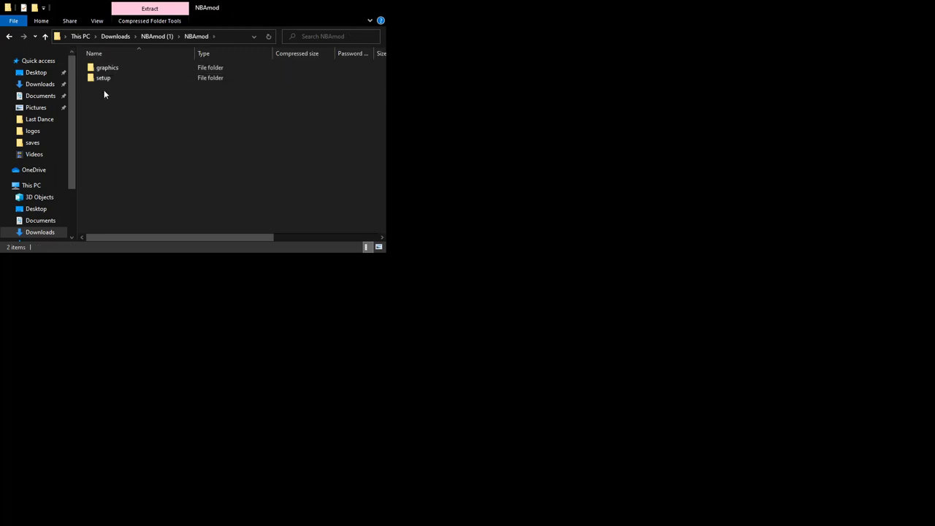
{"action": "mouse_move", "coordinate": [108, 104]}
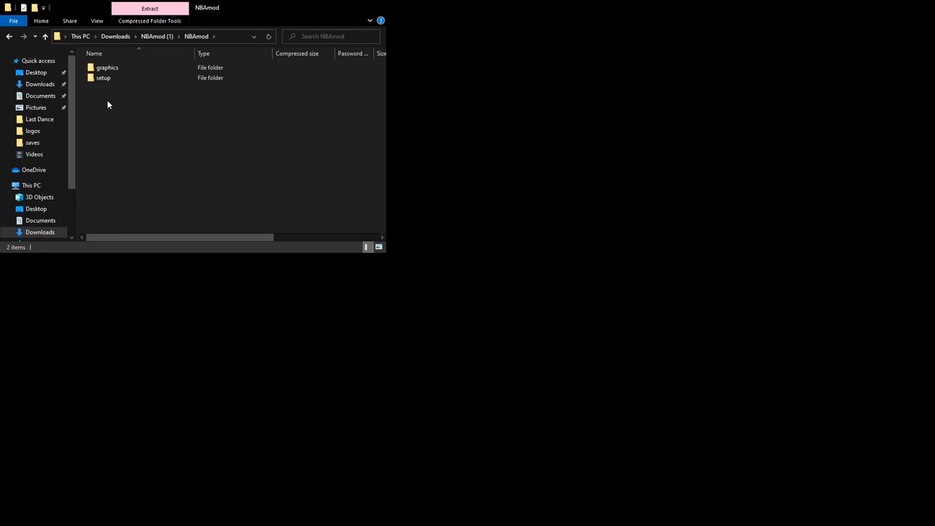
{"action": "mouse_move", "coordinate": [113, 95]}
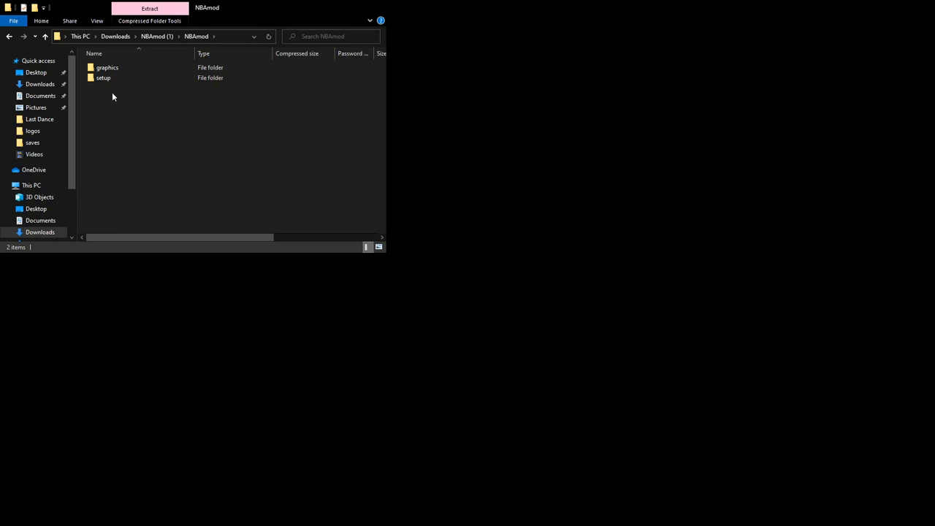
{"action": "double_click", "coordinate": [103, 78]}
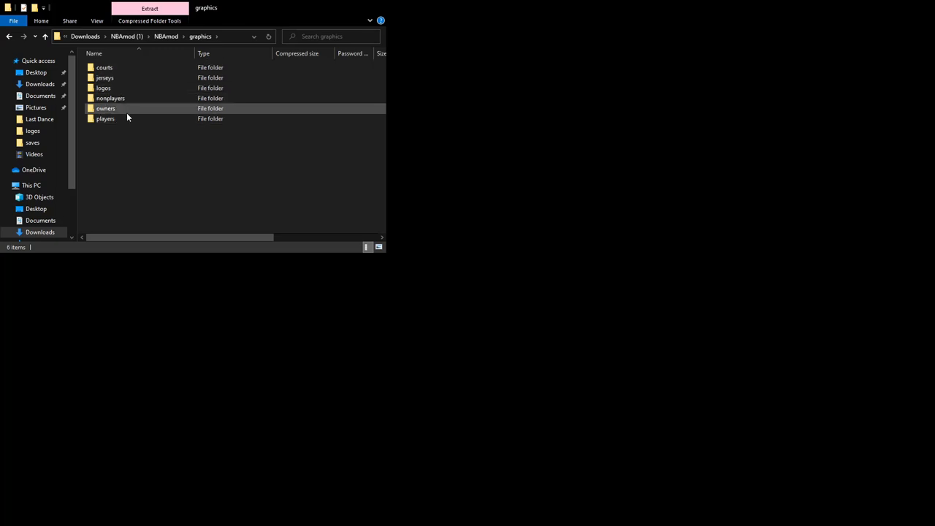
{"action": "left_click", "coordinate": [105, 118]}
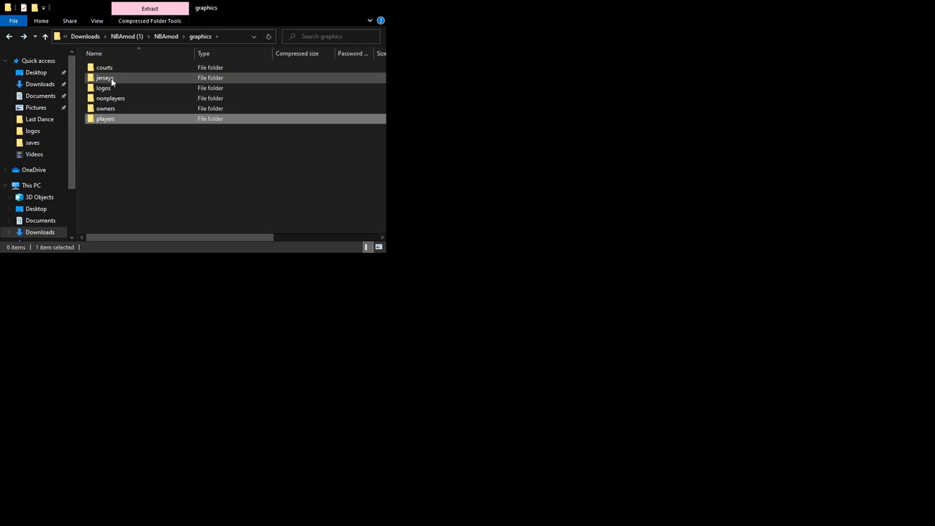
Step: Browse the jerseys folder's team images, return to graphics, then enter the courts folder
{"action": "double_click", "coordinate": [105, 77]}
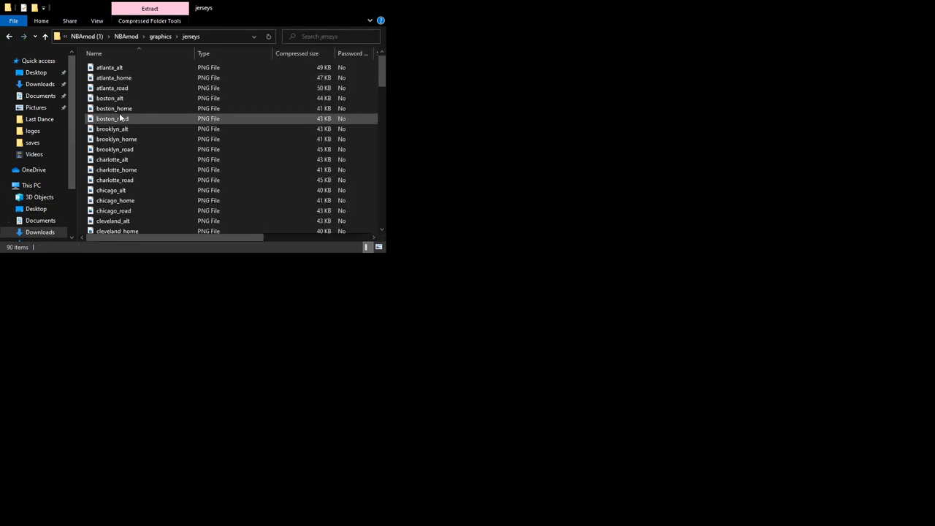
{"action": "left_click", "coordinate": [110, 98]}
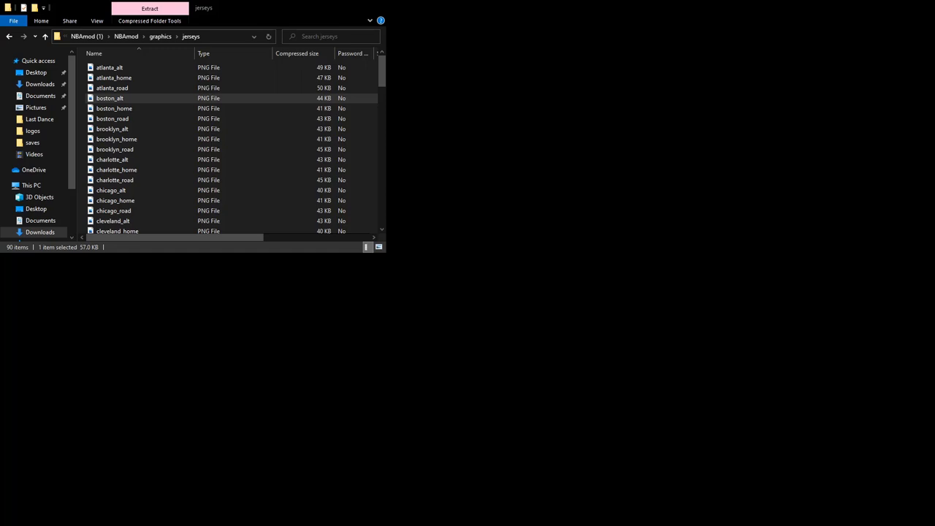
{"action": "left_click", "coordinate": [110, 98]}
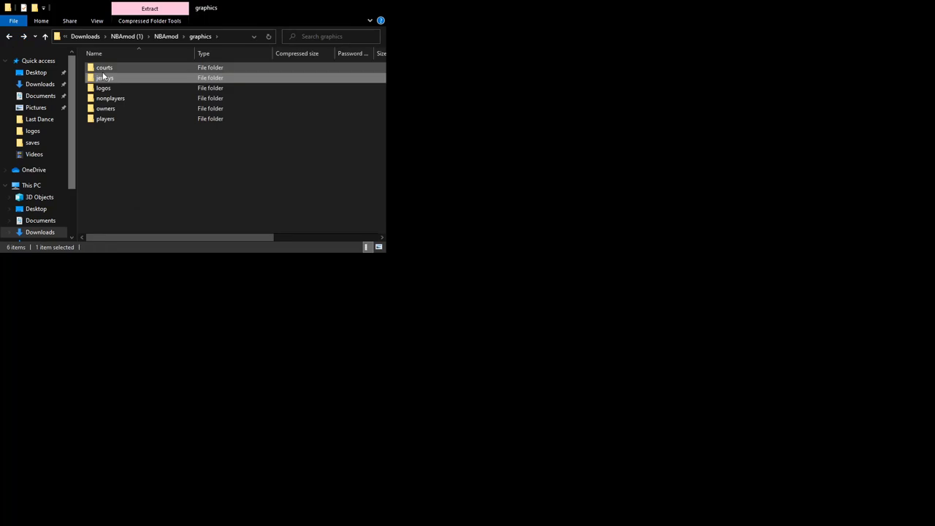
{"action": "double_click", "coordinate": [105, 67]}
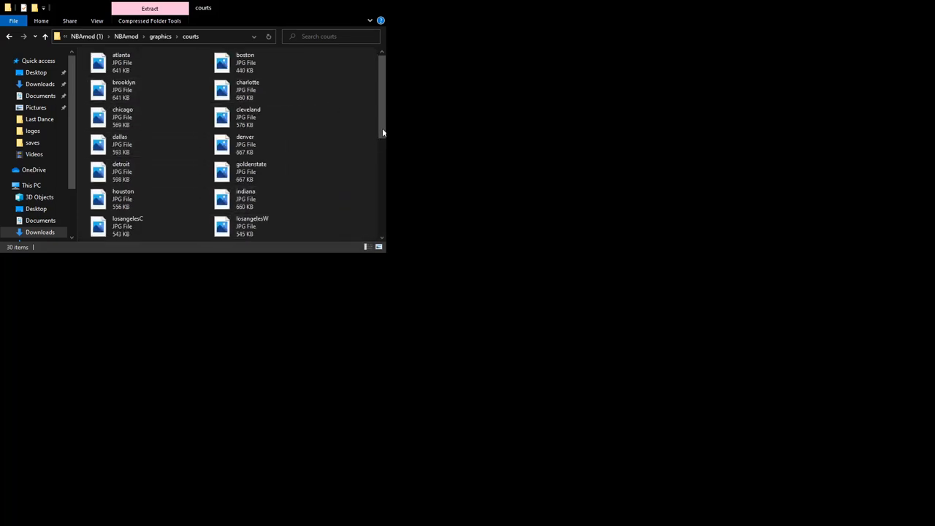
{"action": "mouse_move", "coordinate": [314, 133]}
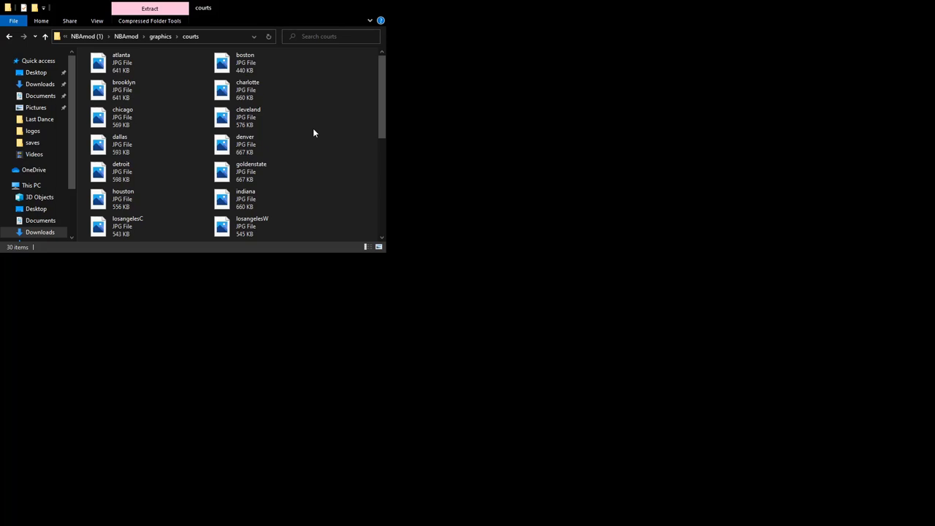
Step: View the 30 court images as large icons then as a list, and return to the mod's graphics folder
{"action": "left_click", "coordinate": [379, 247]}
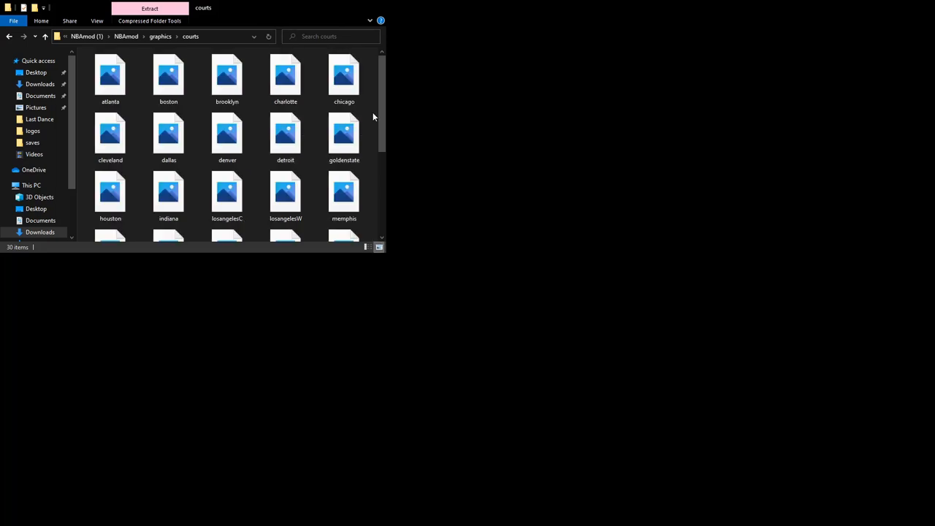
{"action": "left_click", "coordinate": [378, 246]}
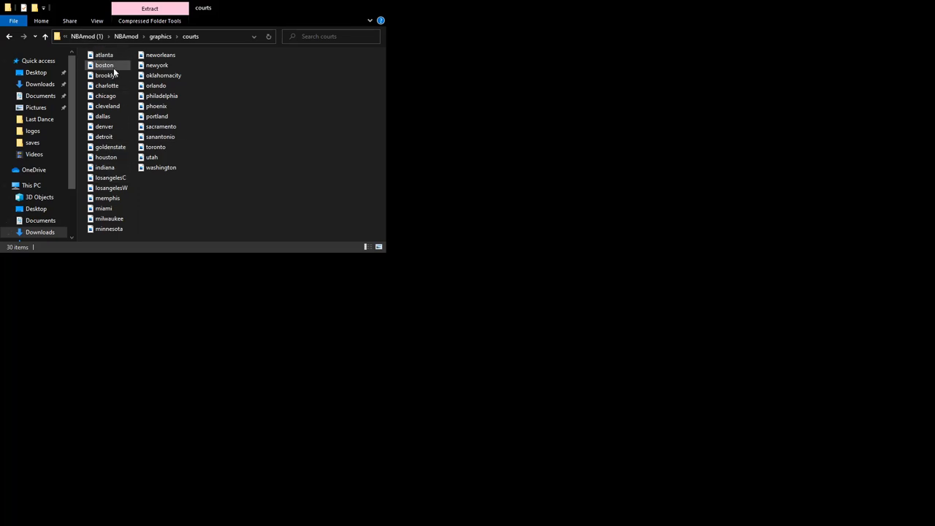
{"action": "left_click", "coordinate": [166, 36]}
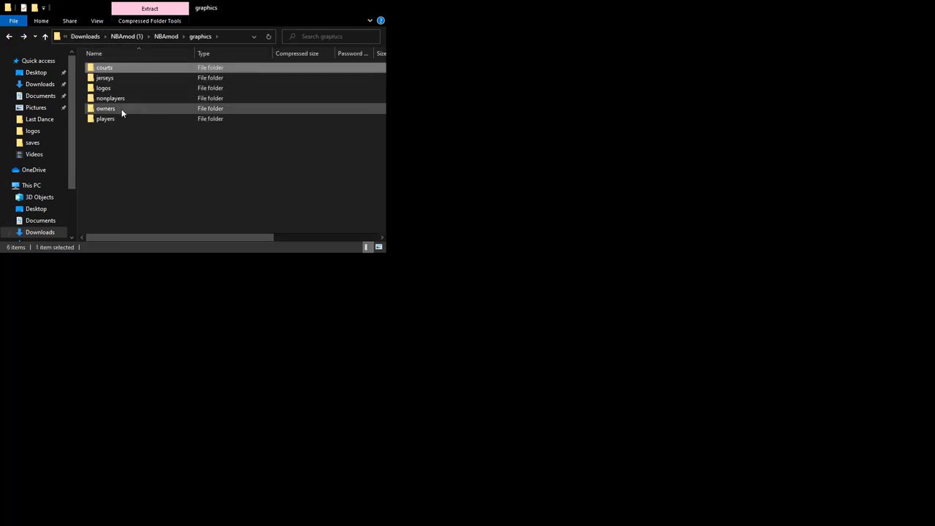
{"action": "left_click", "coordinate": [105, 67]}
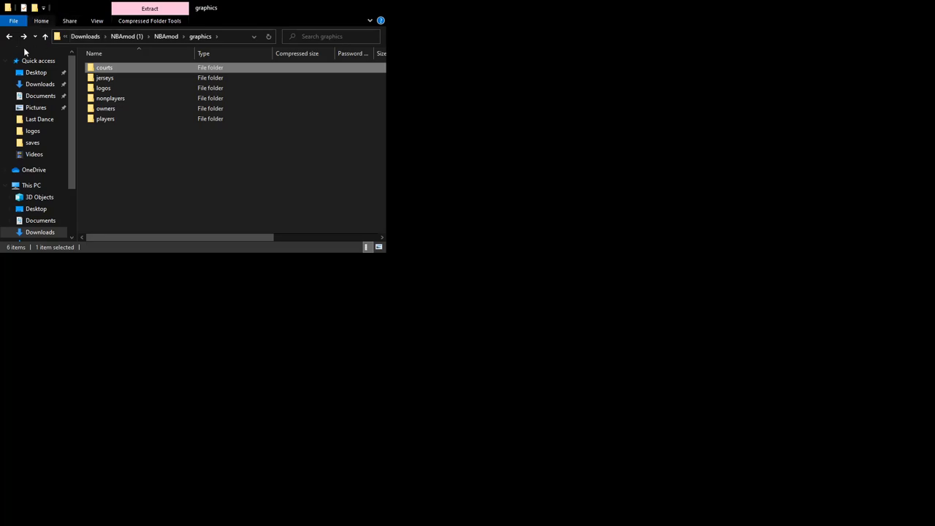
Step: Move up from graphics to the NBAmod folder holding graphics and setup
{"action": "left_click", "coordinate": [8, 37]}
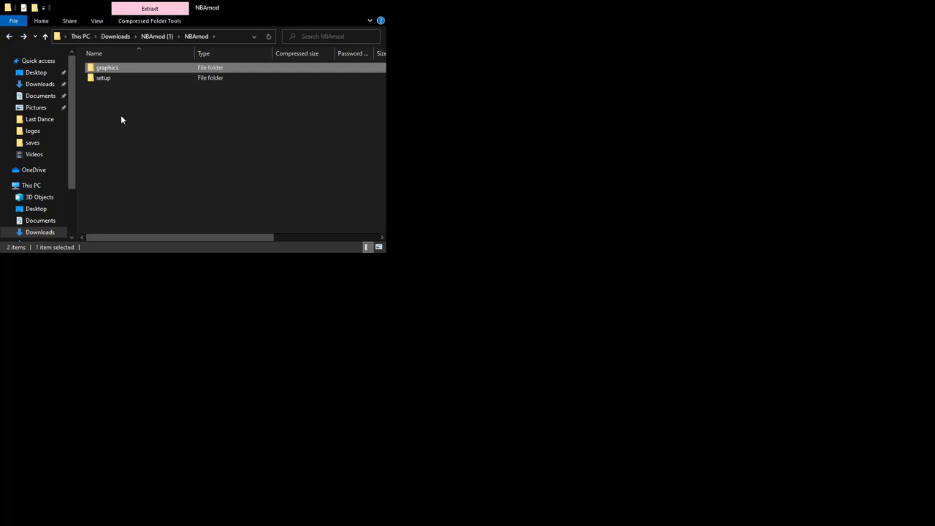
{"action": "mouse_move", "coordinate": [114, 158]}
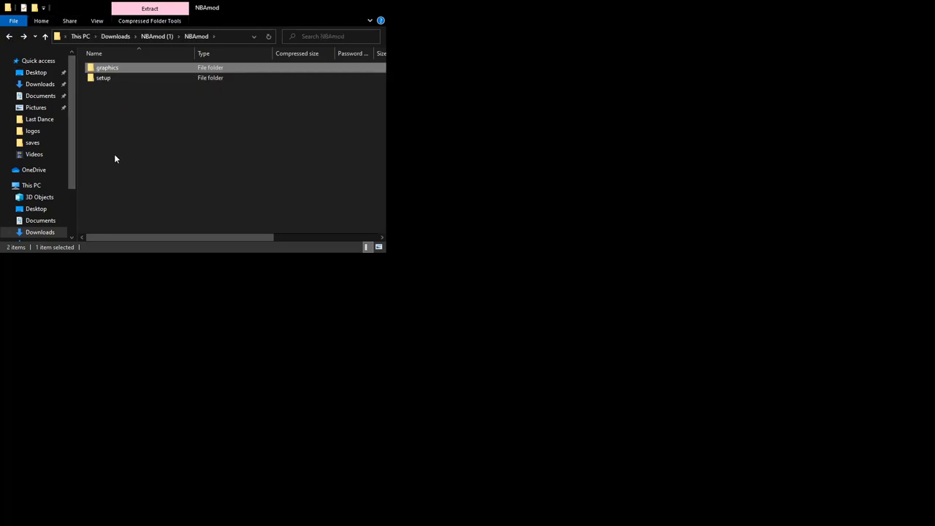
{"action": "mouse_move", "coordinate": [114, 159]}
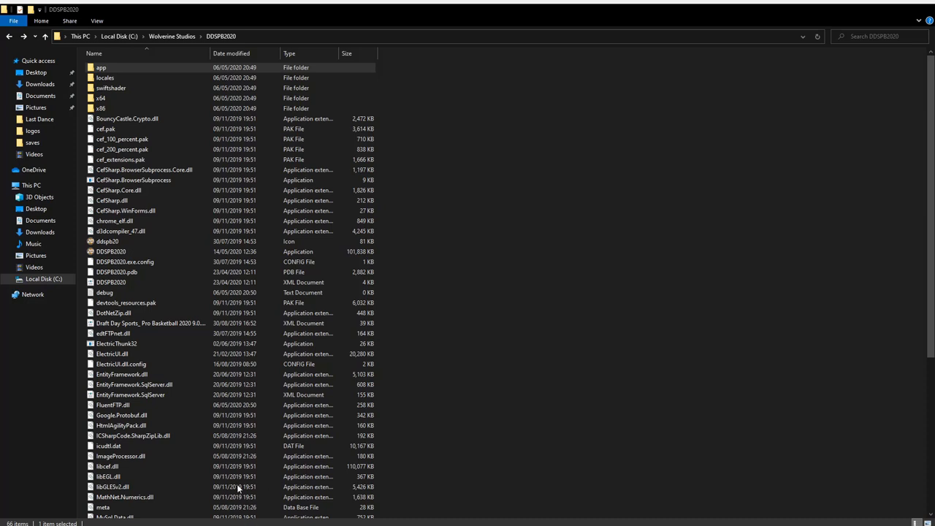
Step: Inside DDSPB2020, enter the app folder and then its disk folder
{"action": "left_click", "coordinate": [101, 67]}
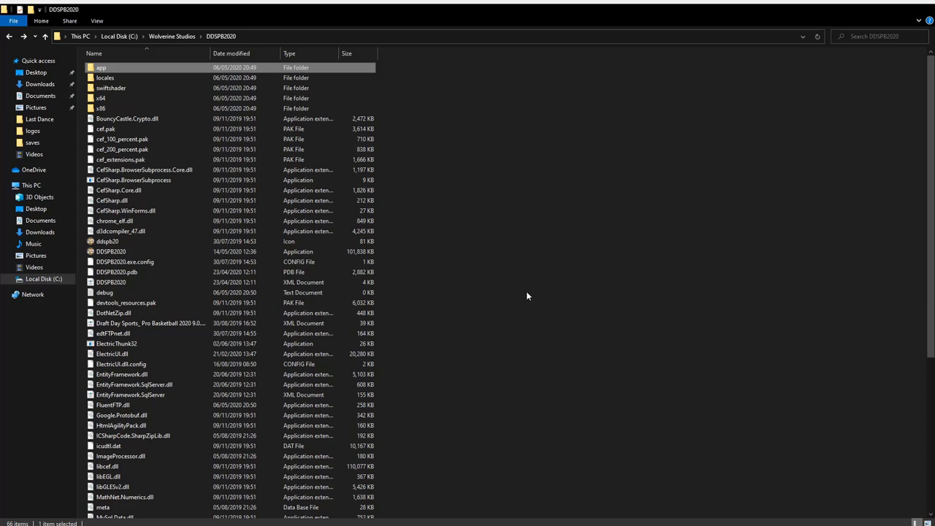
{"action": "mouse_move", "coordinate": [523, 305]}
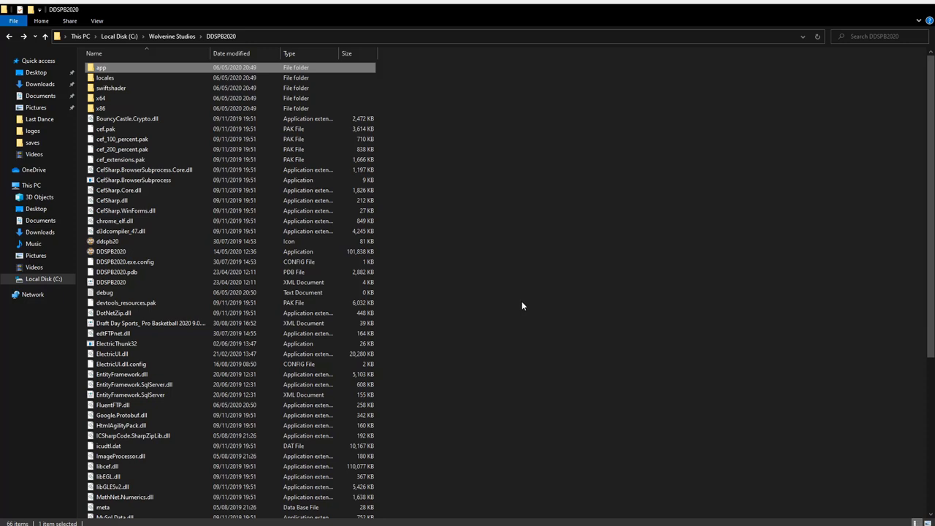
{"action": "mouse_move", "coordinate": [524, 308]}
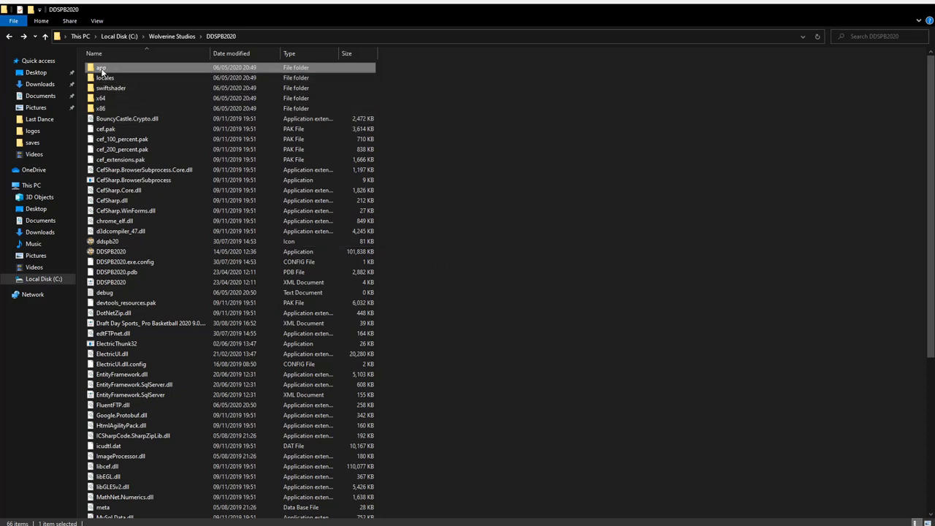
{"action": "double_click", "coordinate": [101, 67]}
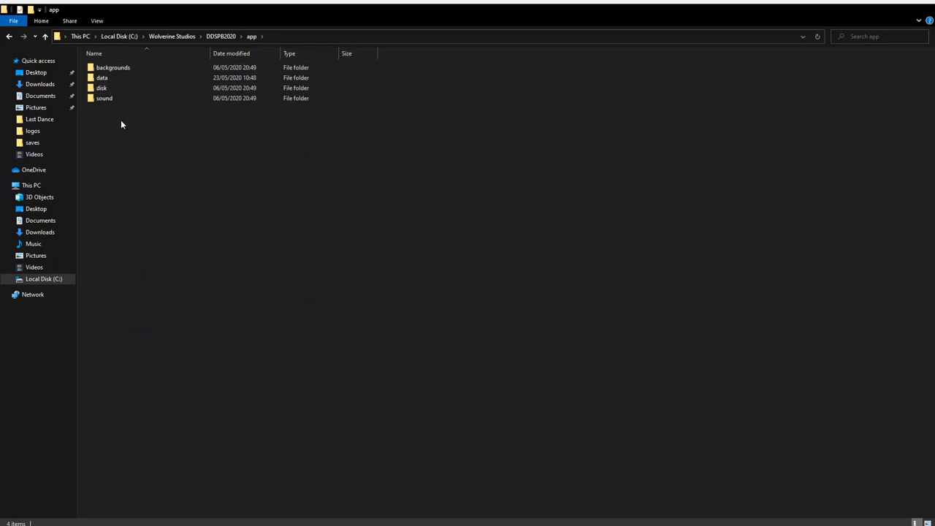
{"action": "left_click", "coordinate": [113, 67]}
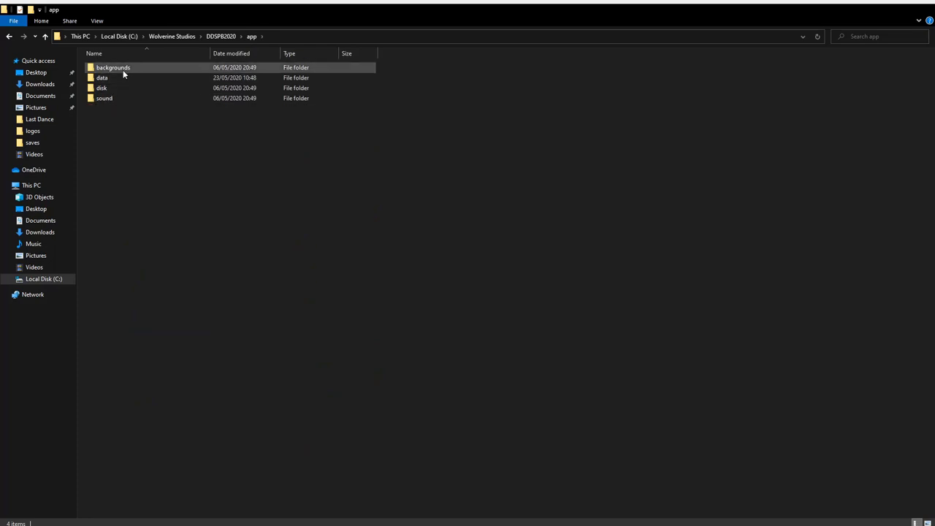
{"action": "left_click", "coordinate": [102, 78]}
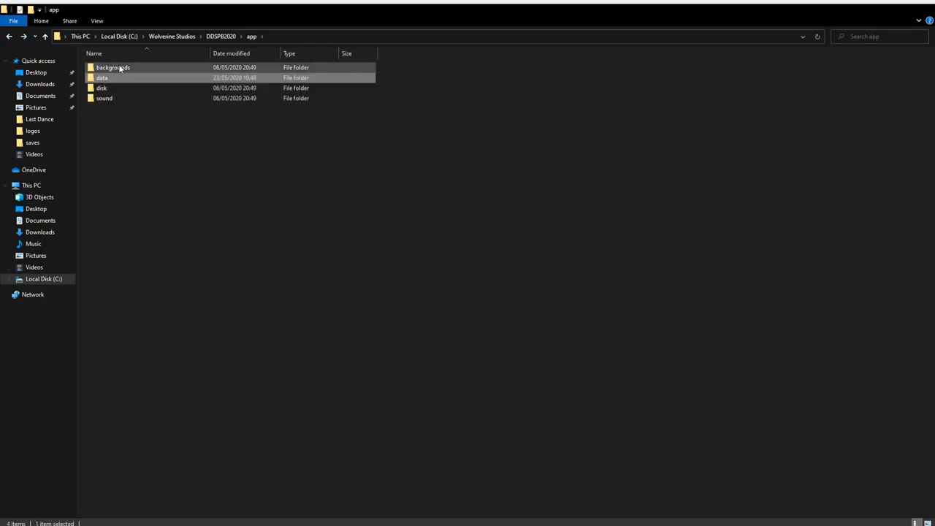
{"action": "left_click", "coordinate": [102, 87]}
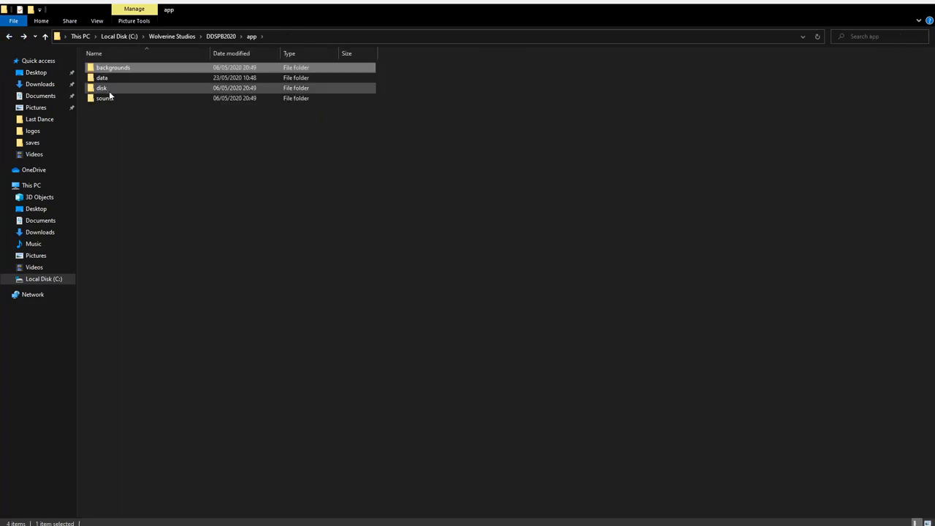
{"action": "double_click", "coordinate": [102, 88]}
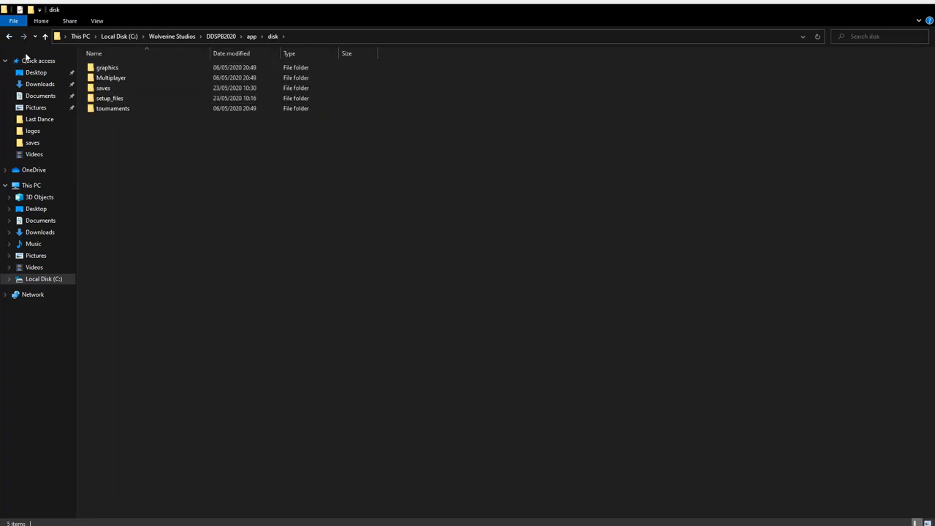
{"action": "left_click", "coordinate": [9, 37]}
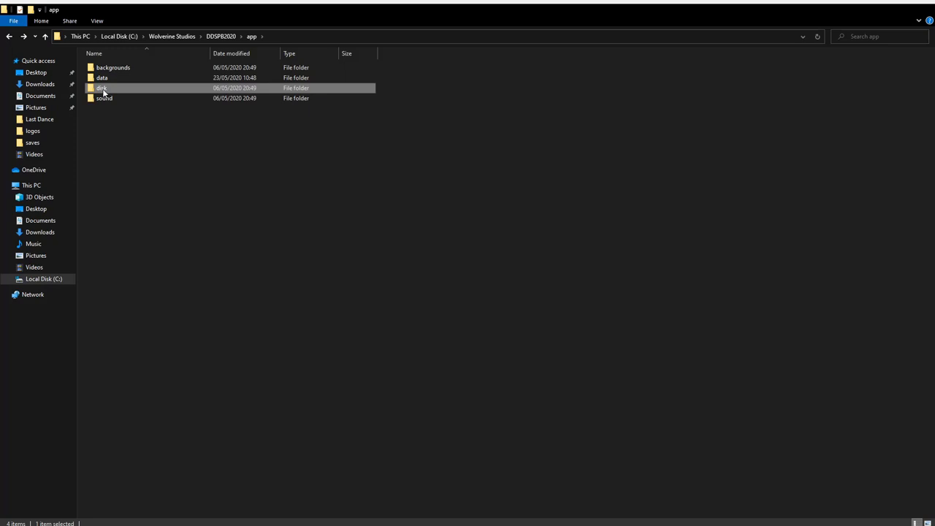
{"action": "double_click", "coordinate": [102, 88]}
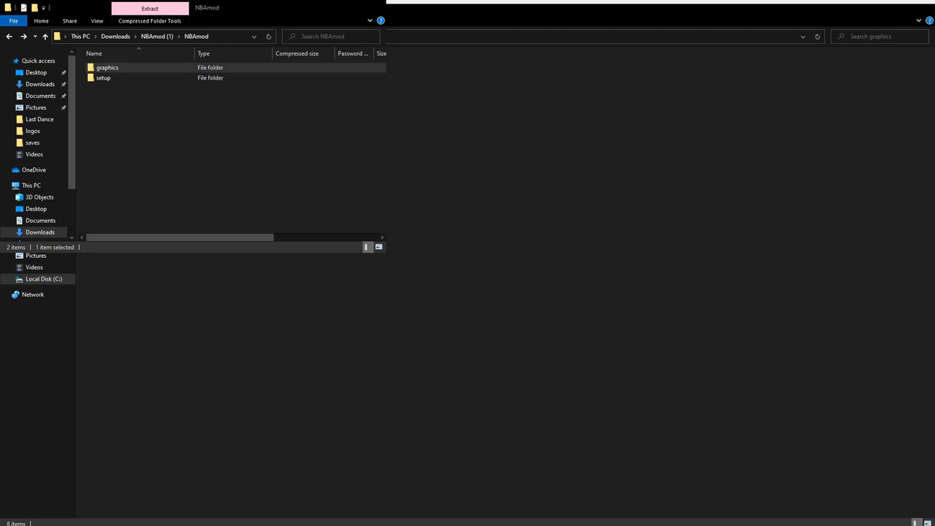
Step: Show the game's disk graphics folder beside the mod's graphics folder and select all six mod subfolders
{"action": "double_click", "coordinate": [108, 68]}
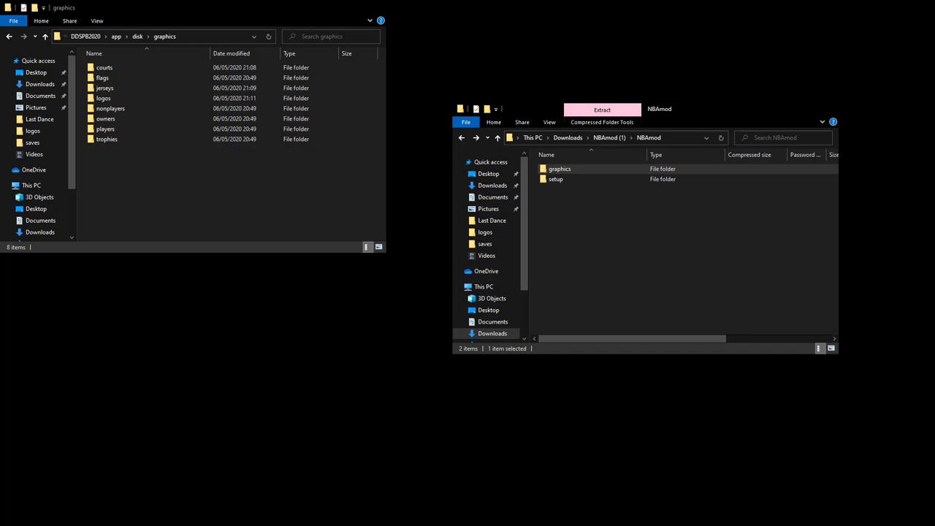
{"action": "double_click", "coordinate": [559, 168]}
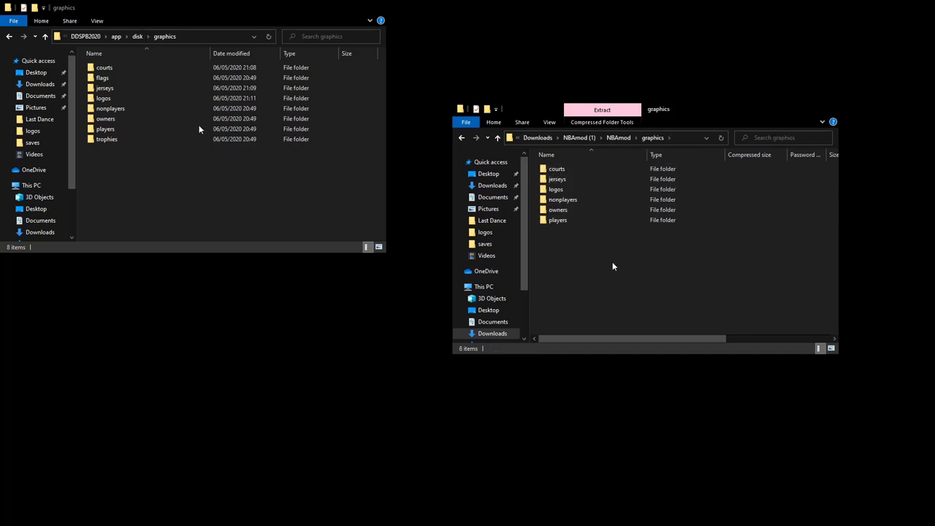
{"action": "key", "text": "ctrl+a"}
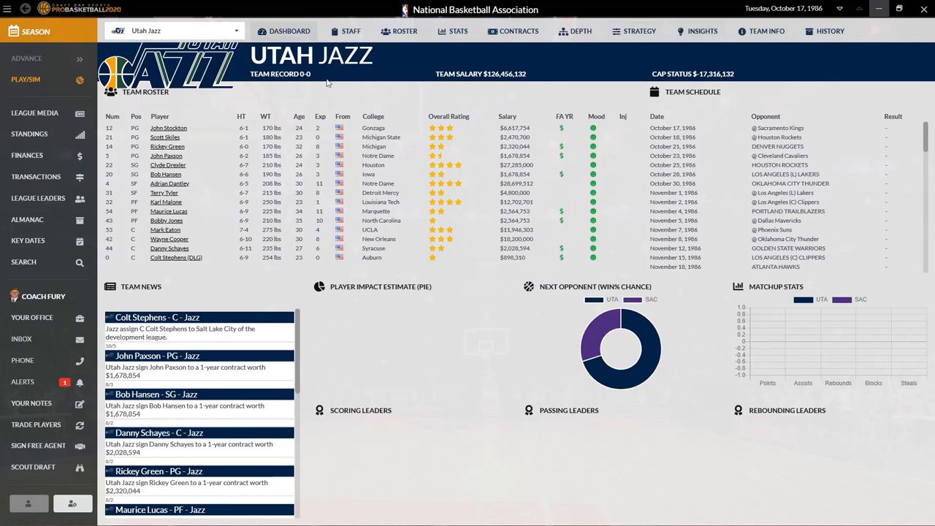
Step: Show the Utah Jazz Team Info page with its logo, court and jerseys
{"action": "left_click", "coordinate": [765, 31]}
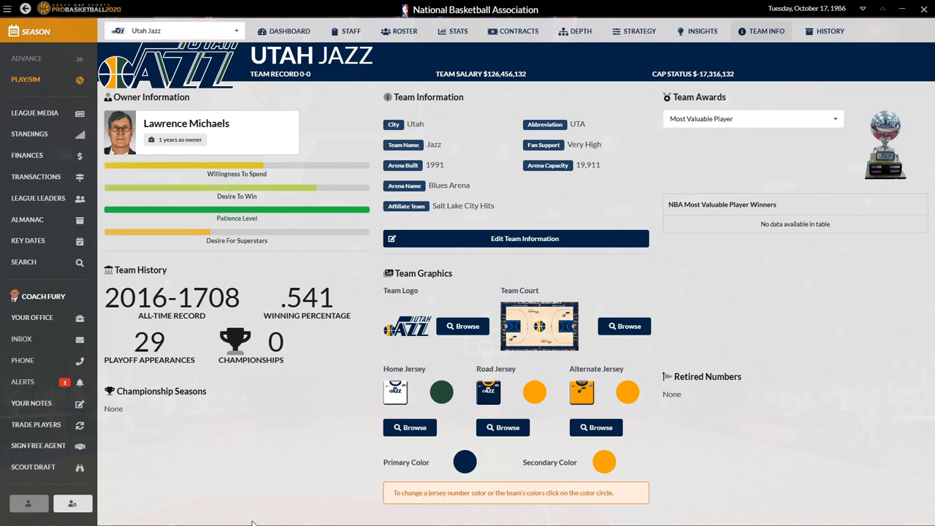
{"action": "mouse_move", "coordinate": [225, 475]}
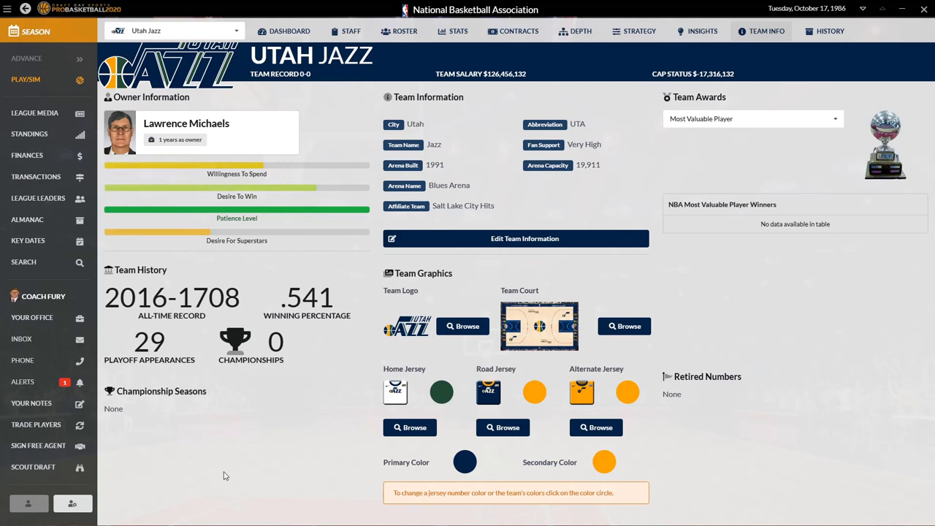
{"action": "mouse_move", "coordinate": [236, 477]}
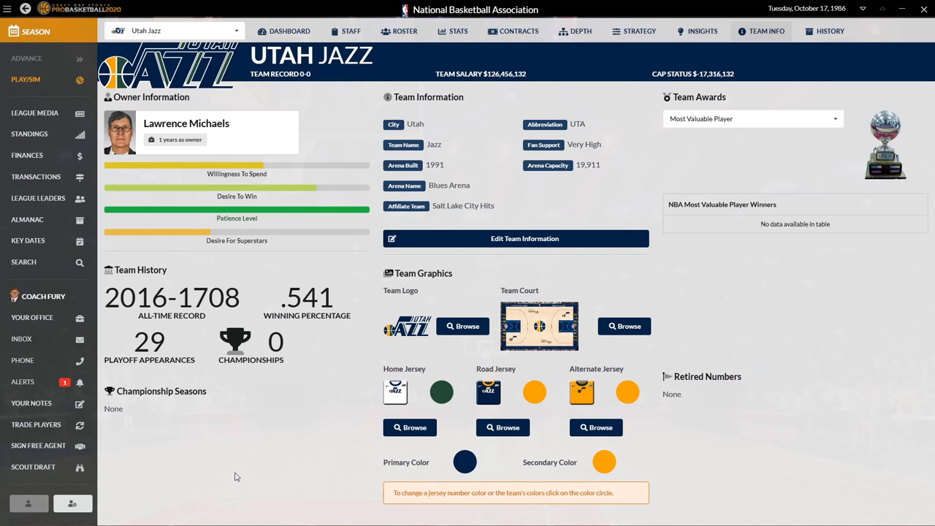
{"action": "mouse_move", "coordinate": [282, 478]}
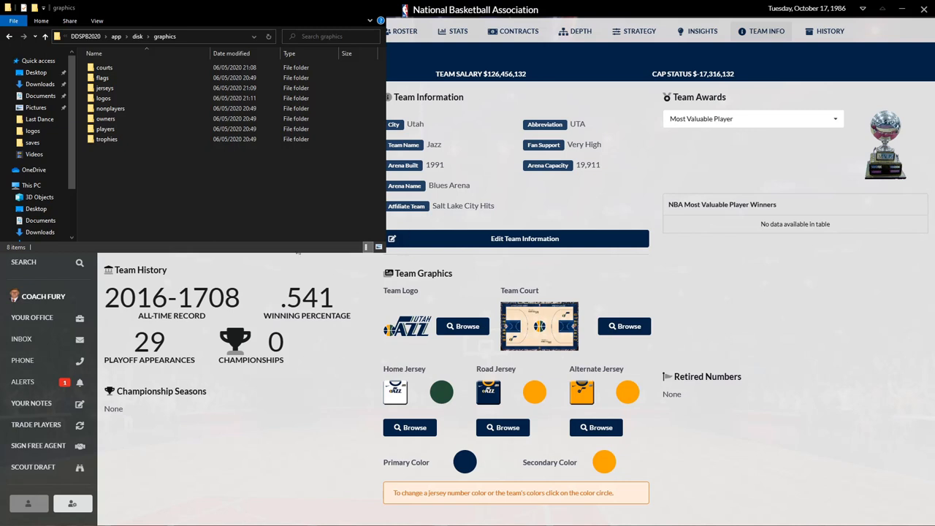
{"action": "mouse_move", "coordinate": [471, 356]}
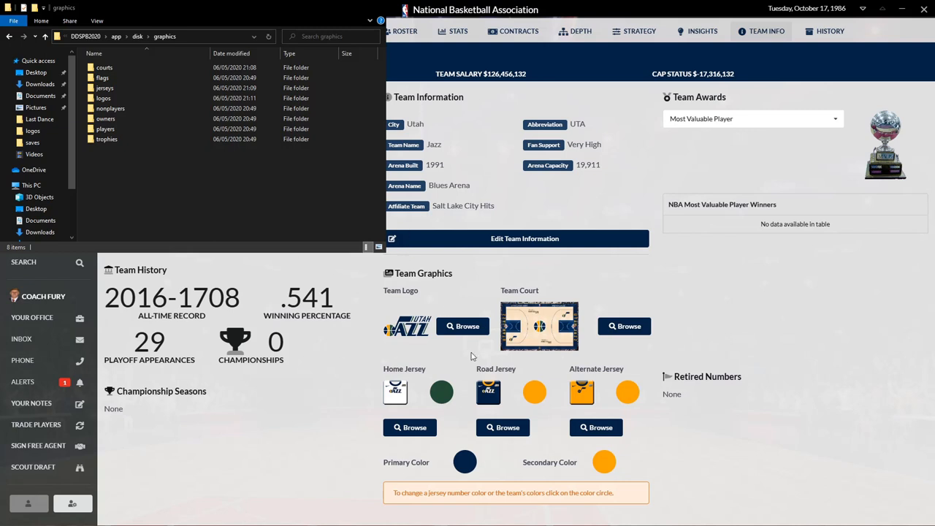
{"action": "mouse_move", "coordinate": [466, 362]}
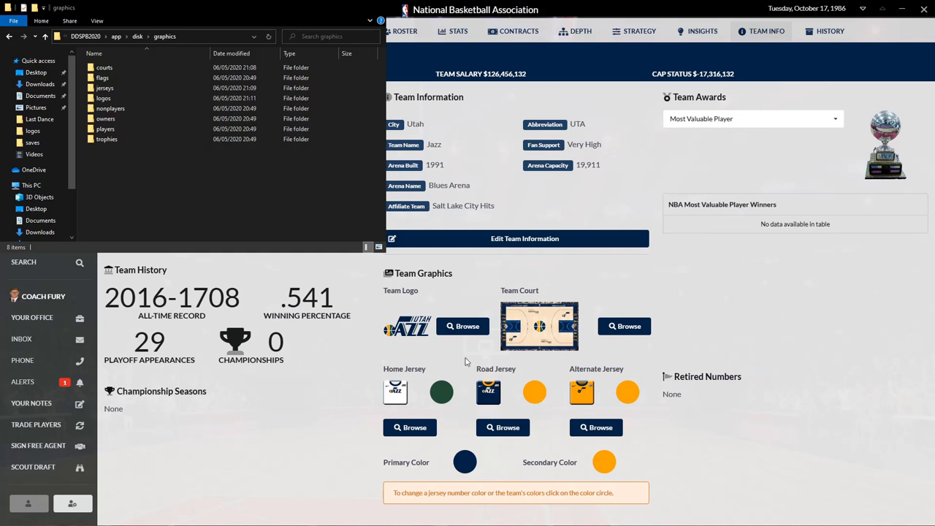
{"action": "mouse_move", "coordinate": [597, 380]}
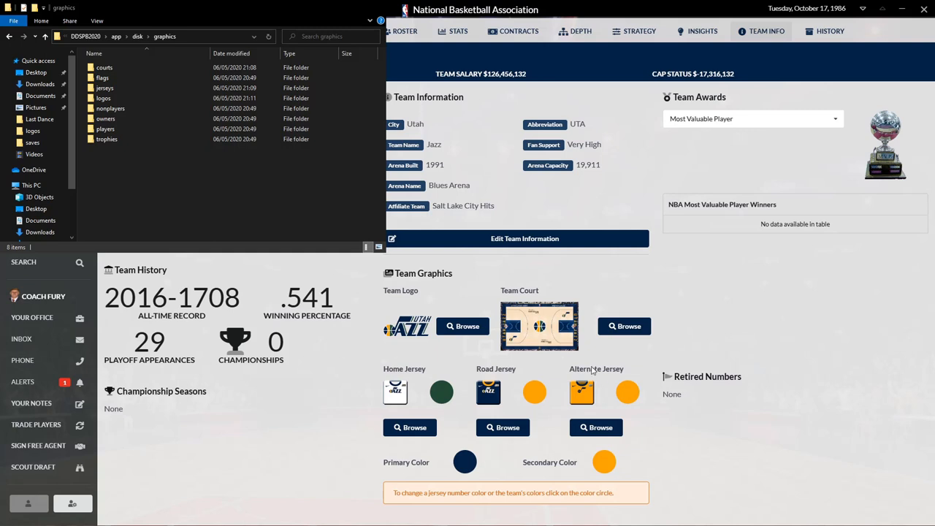
{"action": "mouse_move", "coordinate": [687, 390]}
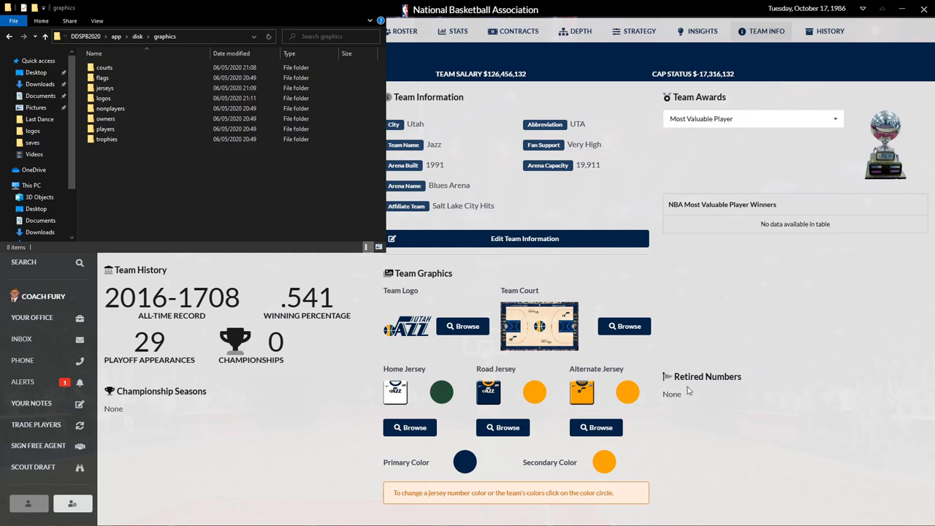